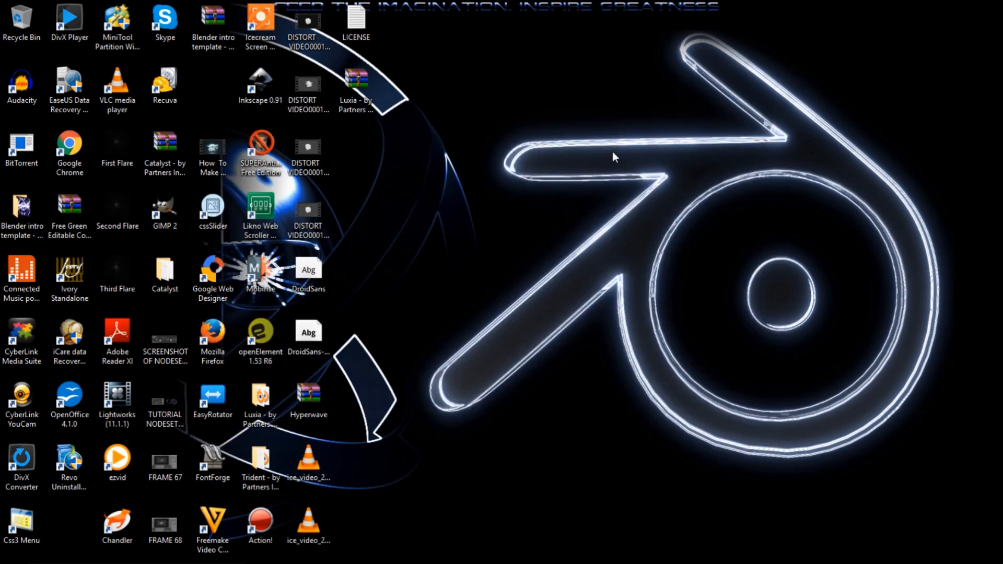
mouse_move(459, 362)
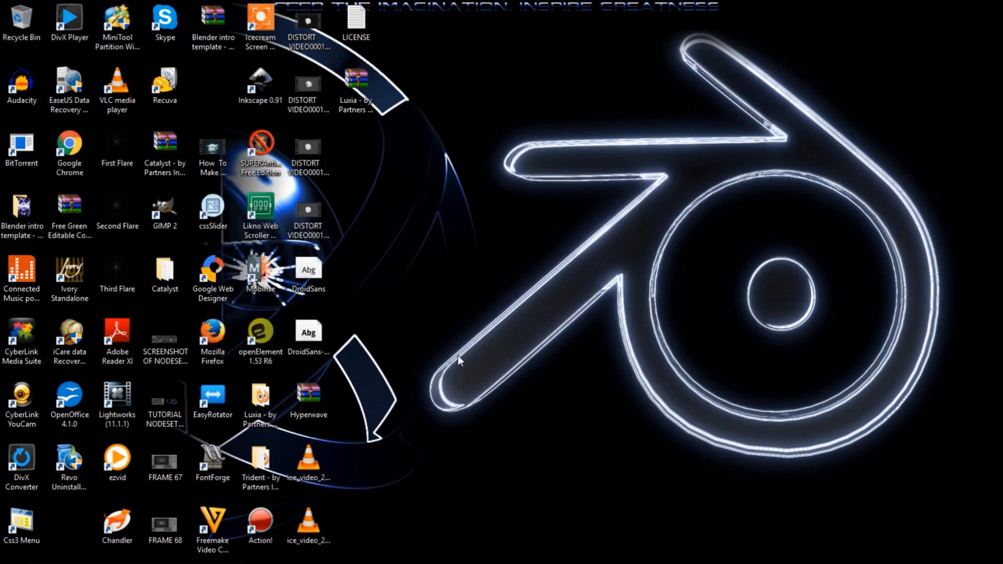
mouse_move(257, 51)
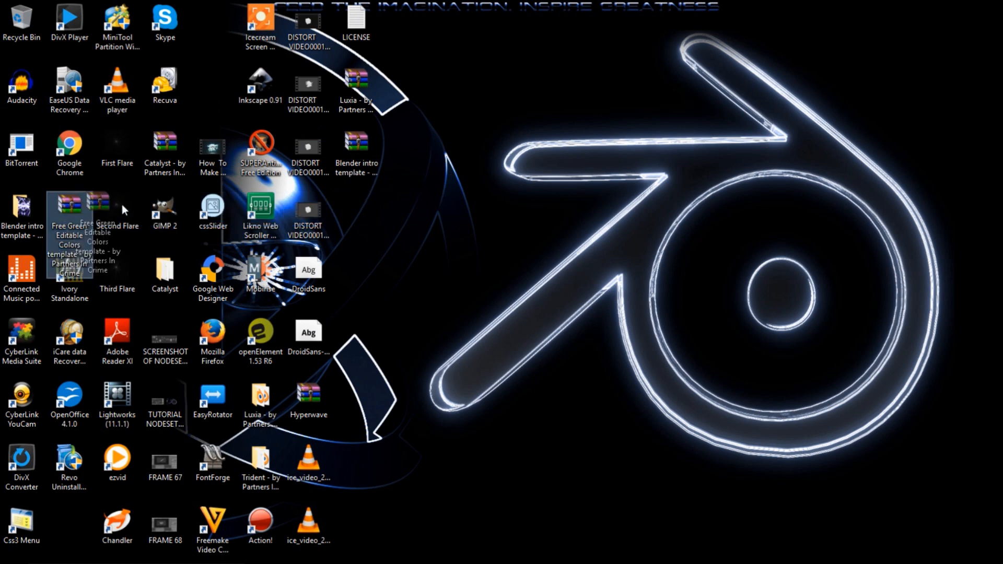
Step: Extract the Free Green Editable Colors template zip onto the desktop beside the other templates
drag(69, 217, 356, 218)
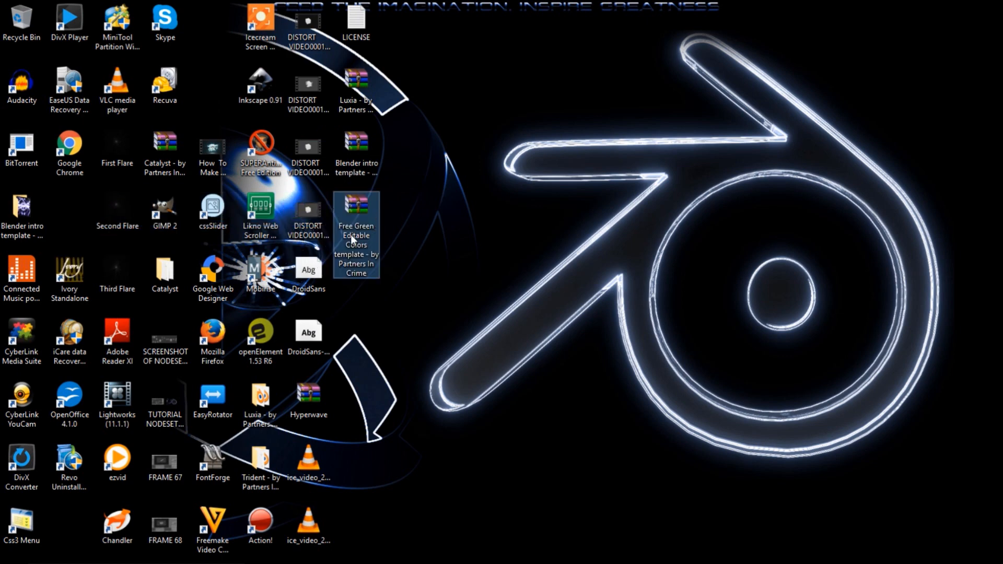
right_click(355, 217)
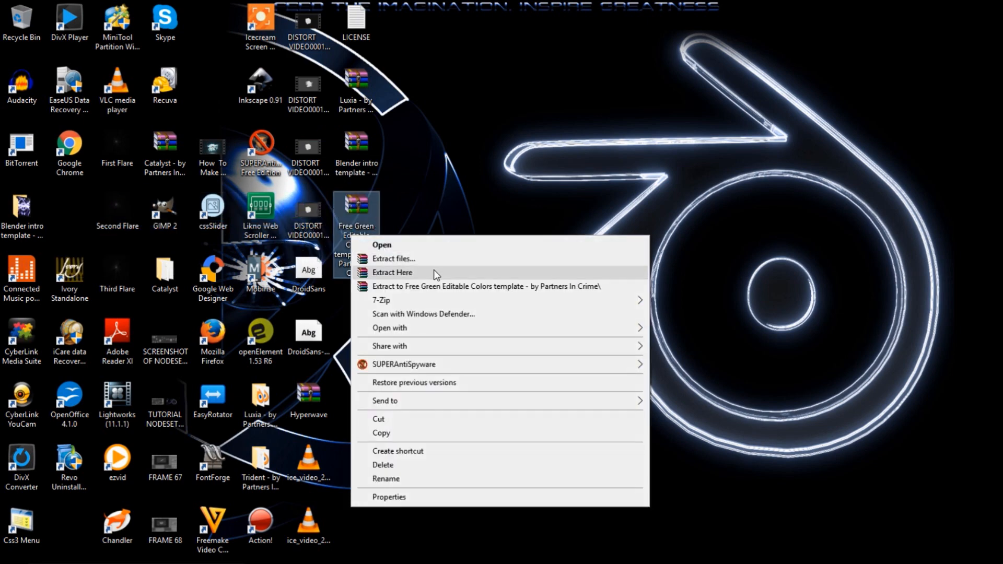
click(391, 273)
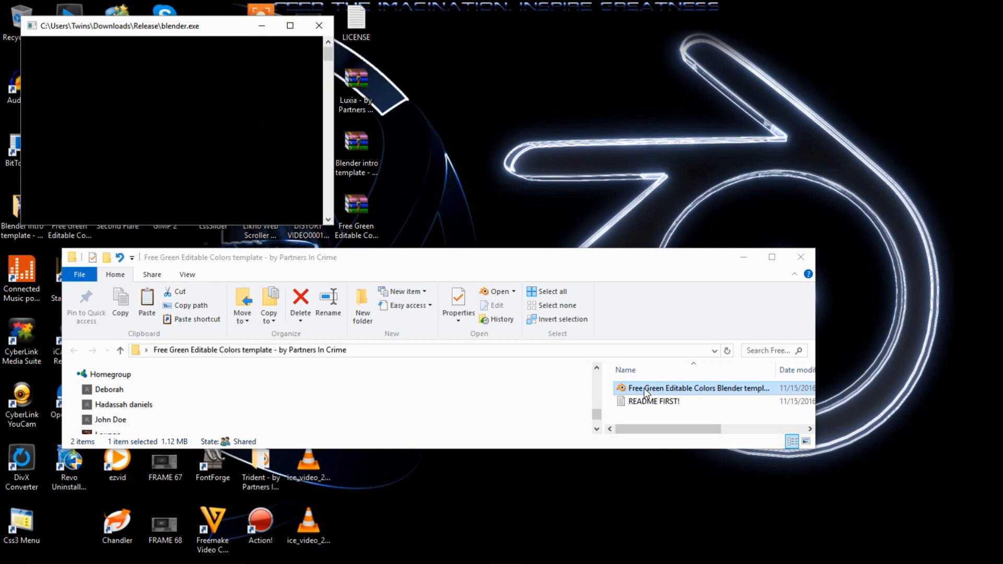
Step: Load the template .blend in Blender and edit the 'YOUR TEXT' title next to the green cube
double_click(699, 389)
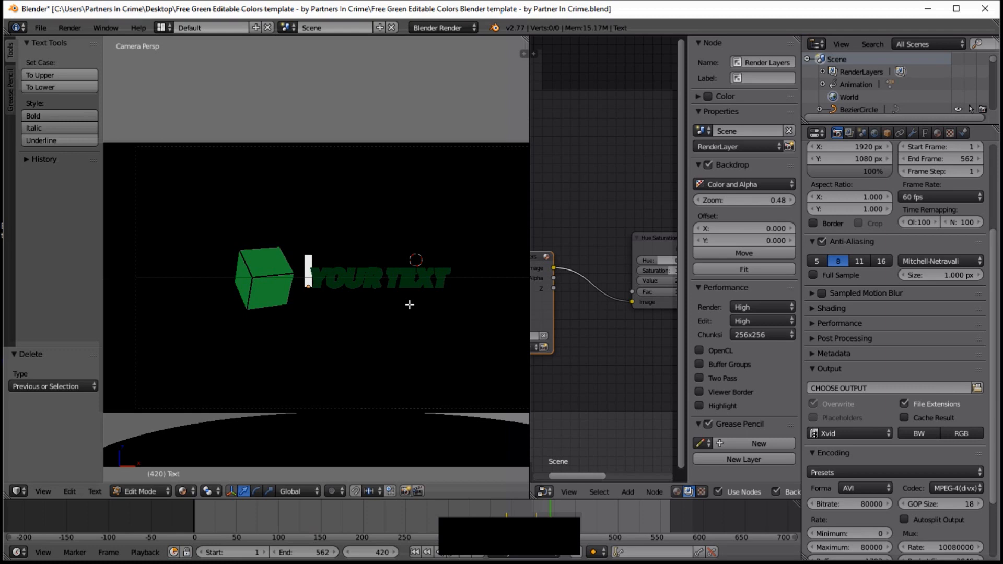
text(T)
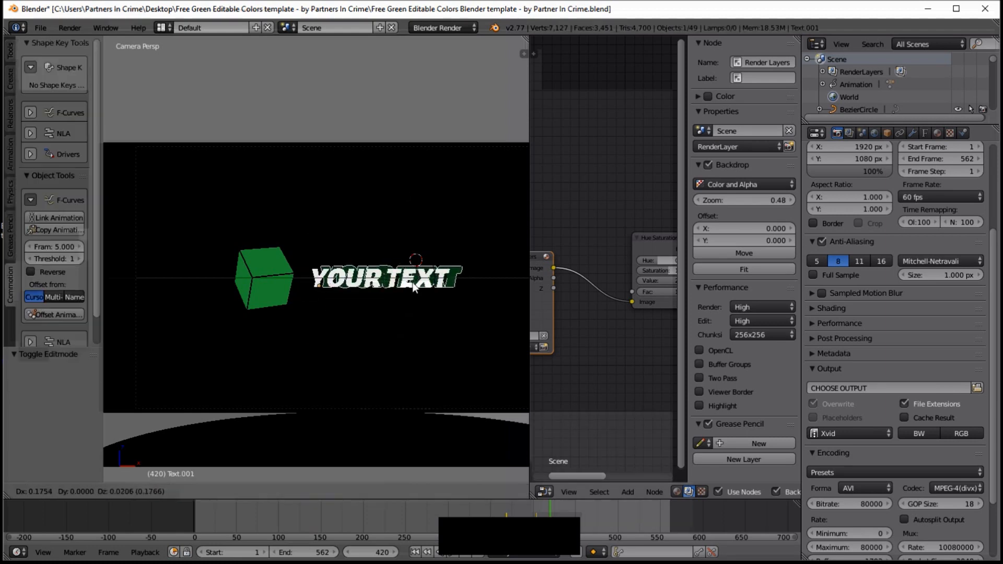
key(Tab)
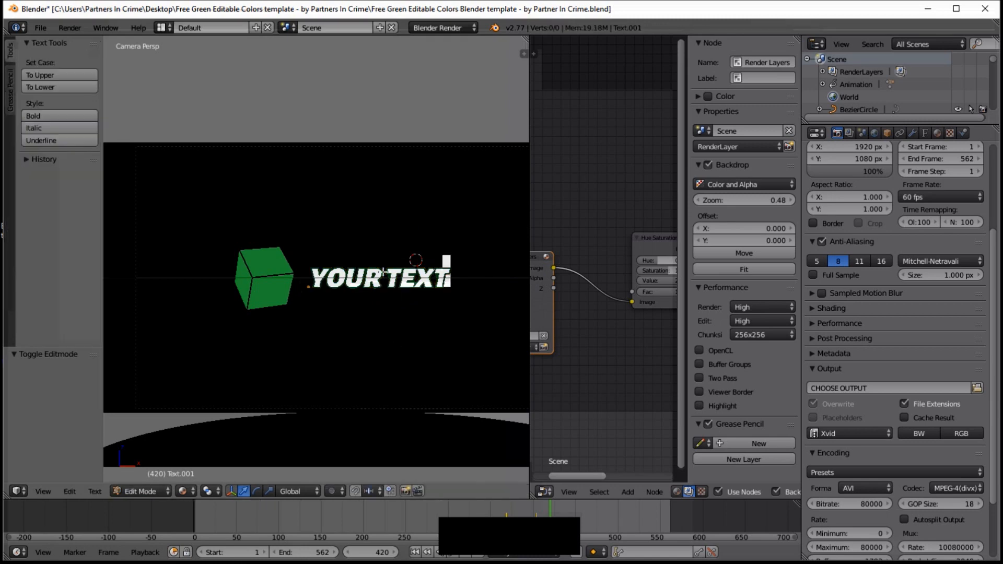
click(141, 491)
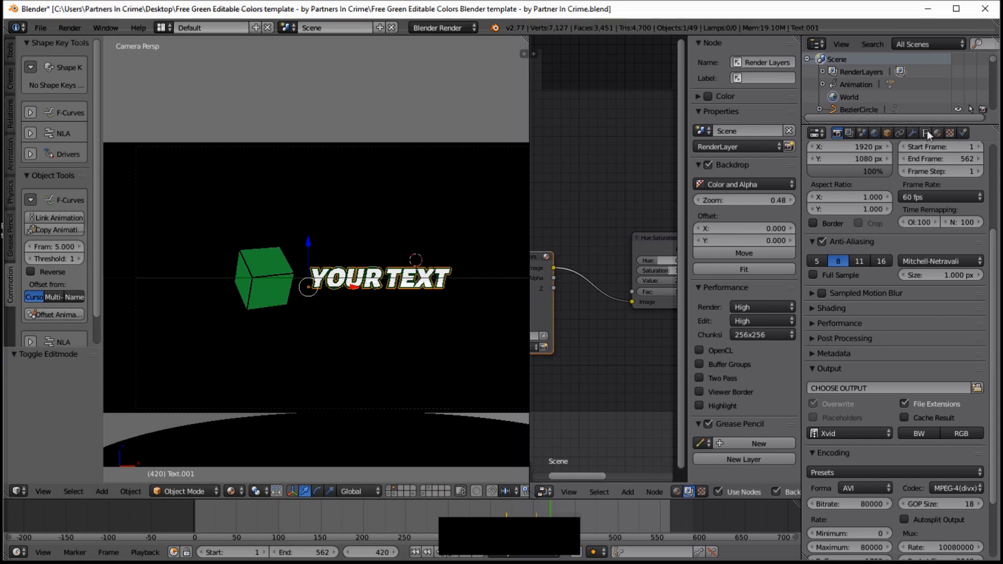
Step: Reduce the title text's font Size from 0.630 to 0.600 in the Object Data panel
click(925, 133)
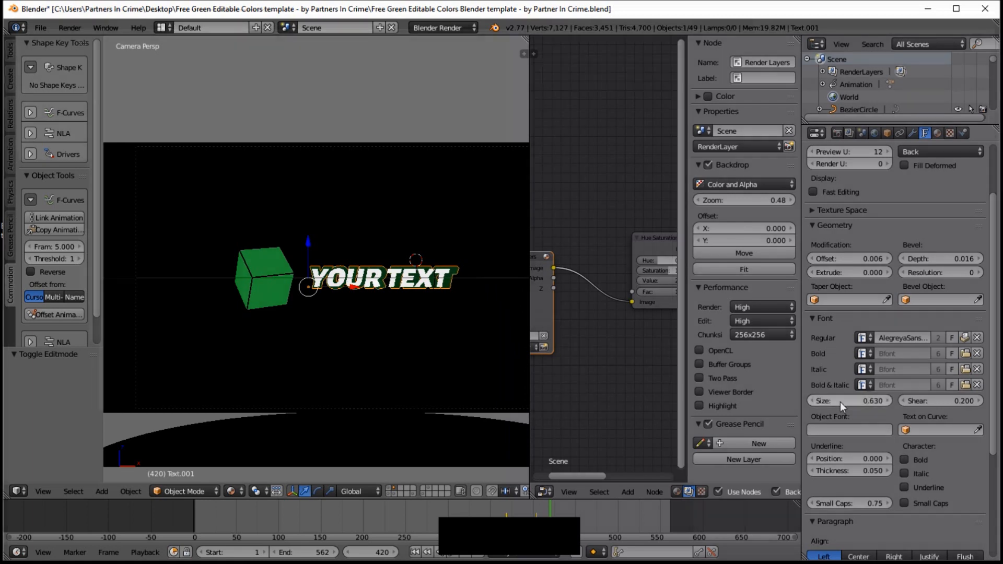
click(849, 400)
text(0.600)
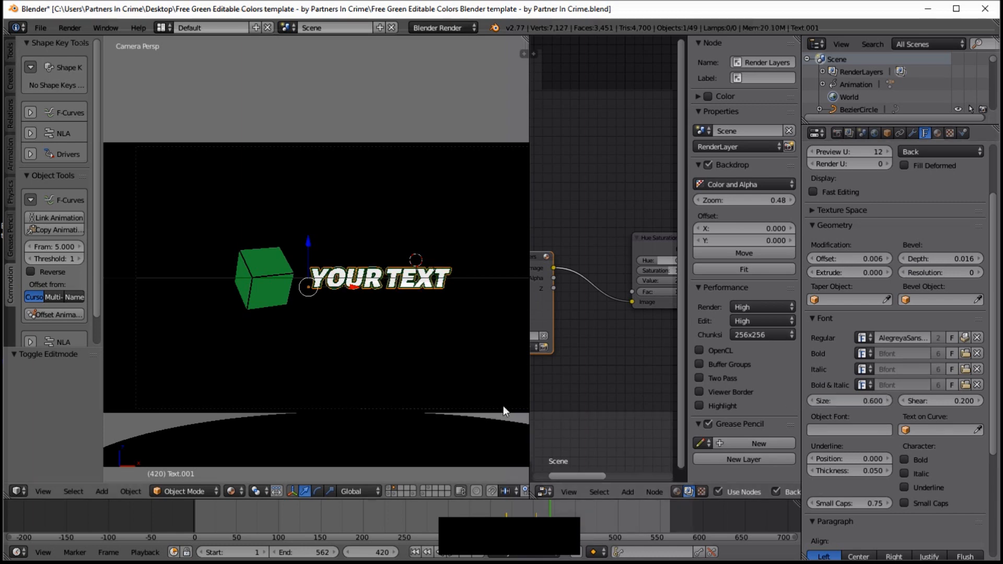
mouse_move(215, 520)
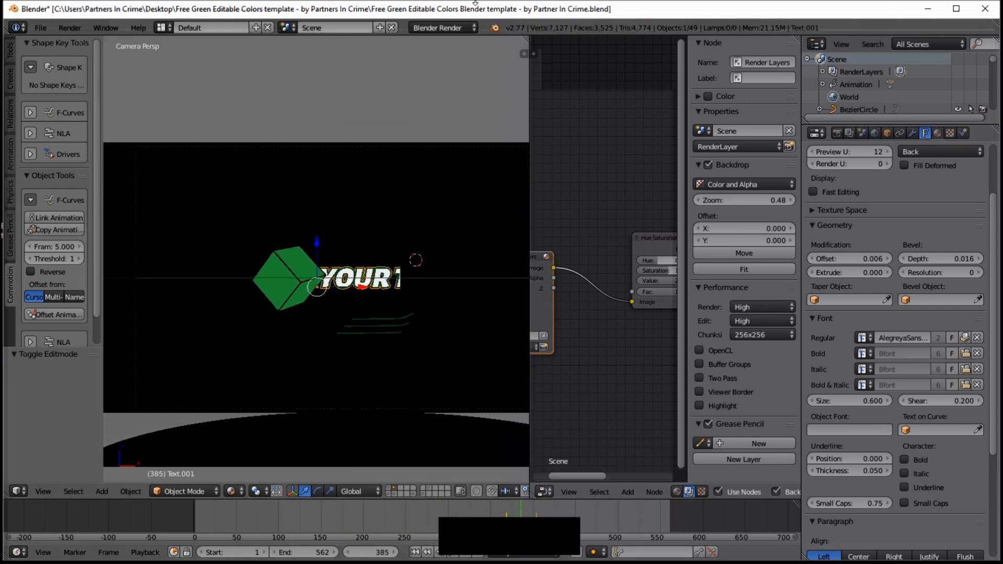
mouse_move(377, 244)
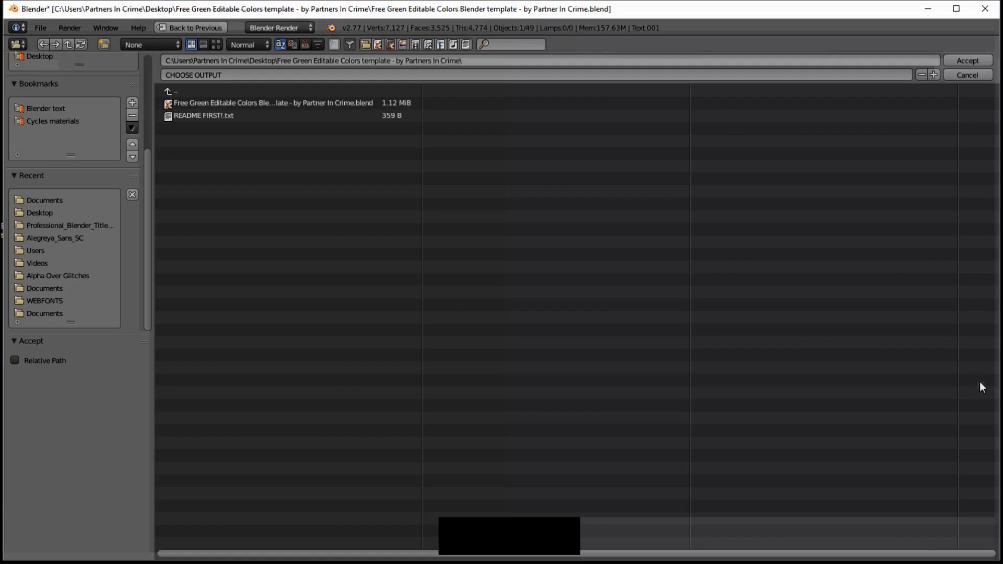
Step: Name the render output file VIDTEMPLATE in the template folder
click(194, 75)
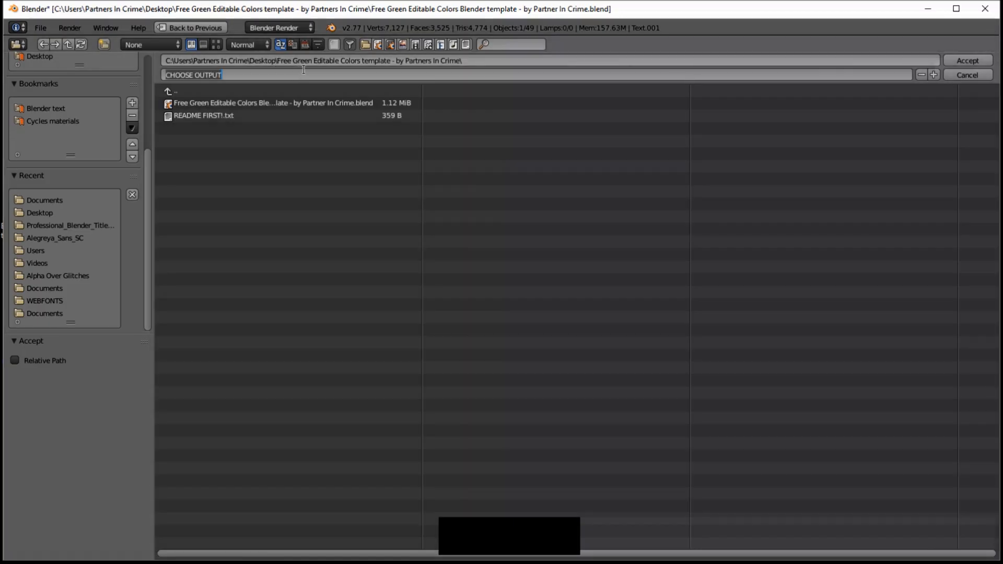
text(VIDTEMPLATE)
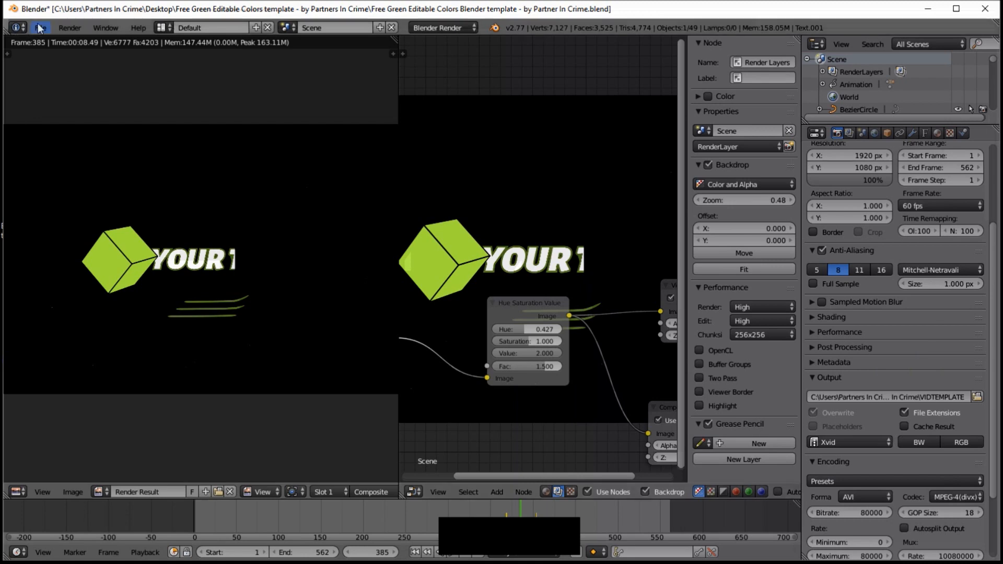
click(68, 27)
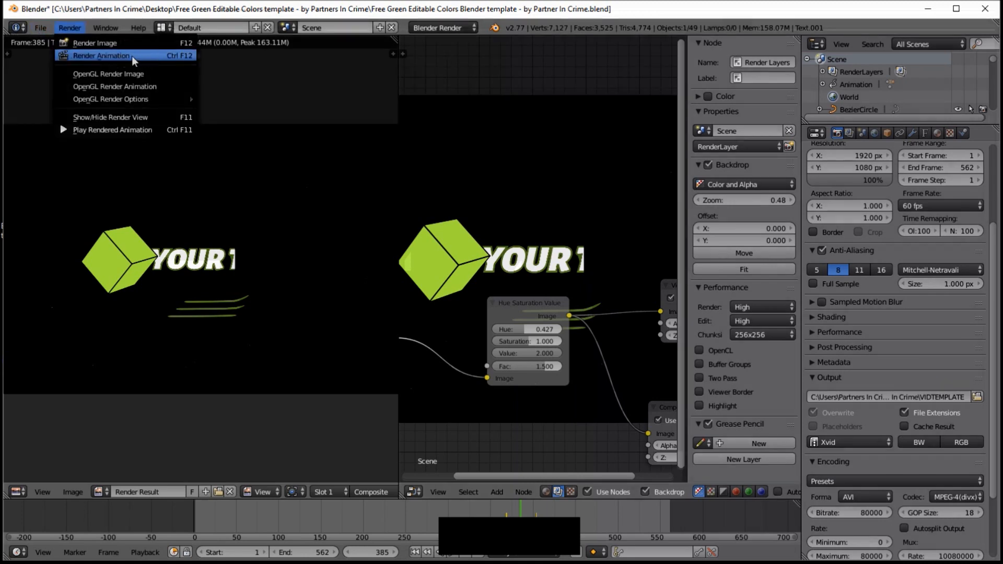
mouse_move(142, 57)
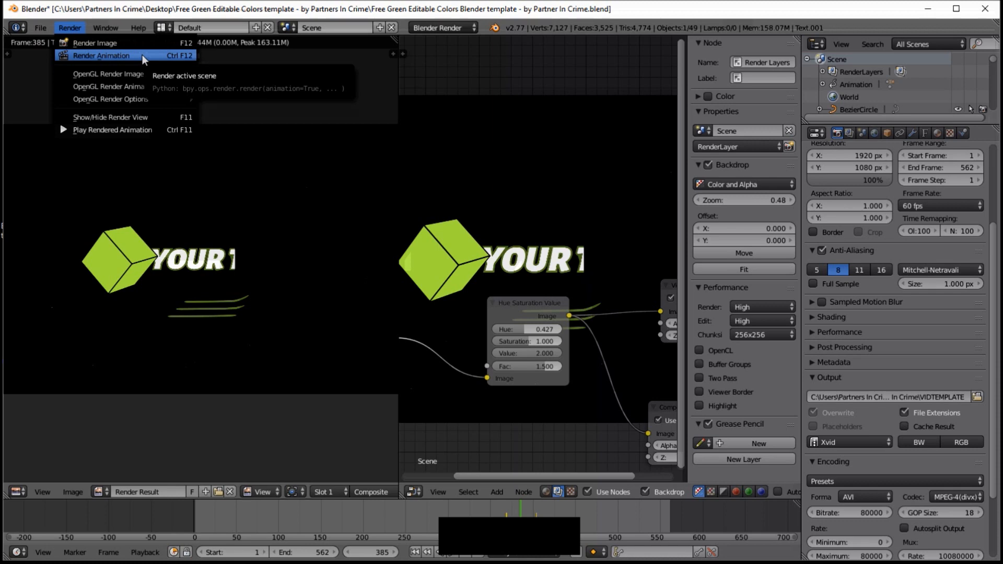
click(101, 55)
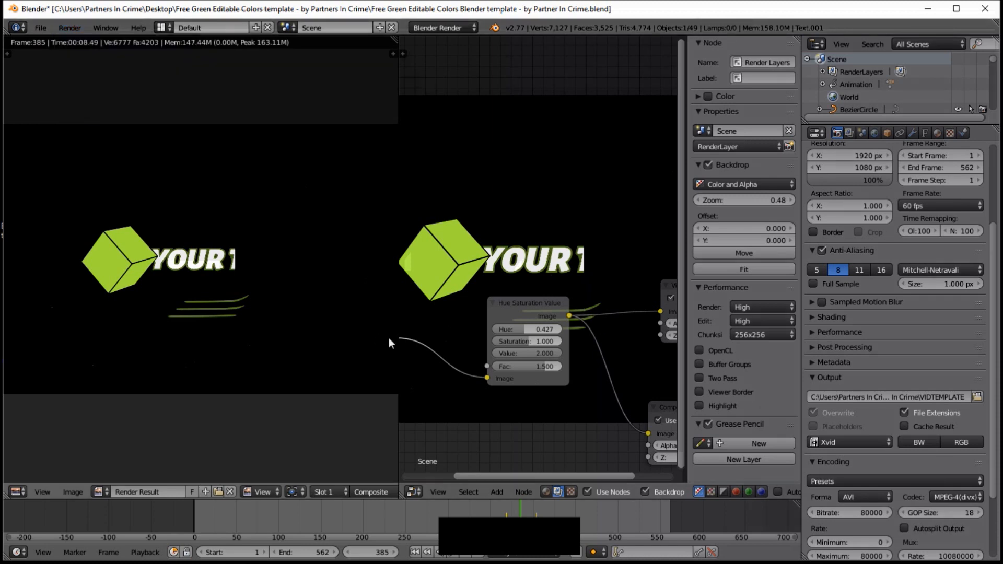
mouse_move(512, 289)
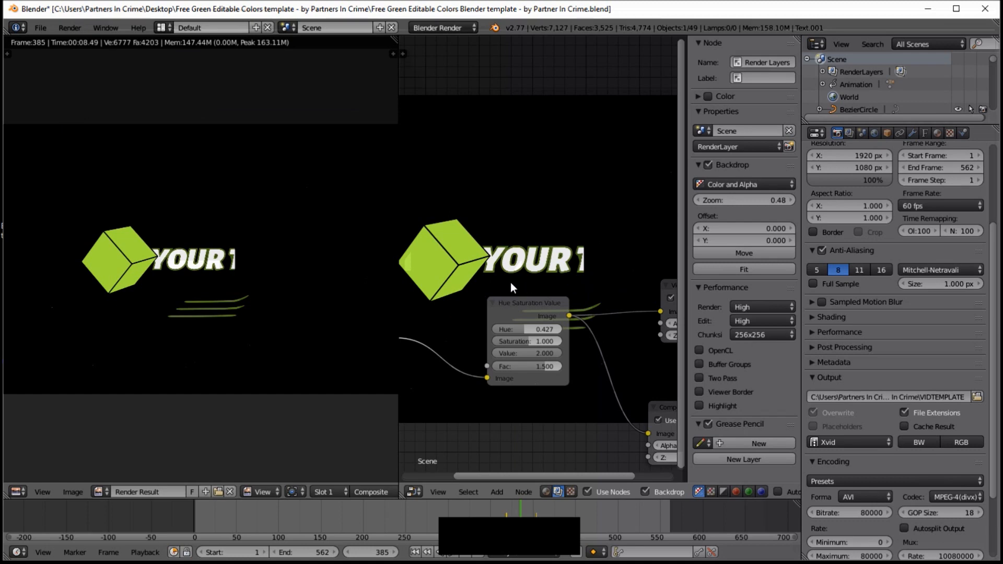
mouse_move(441, 361)
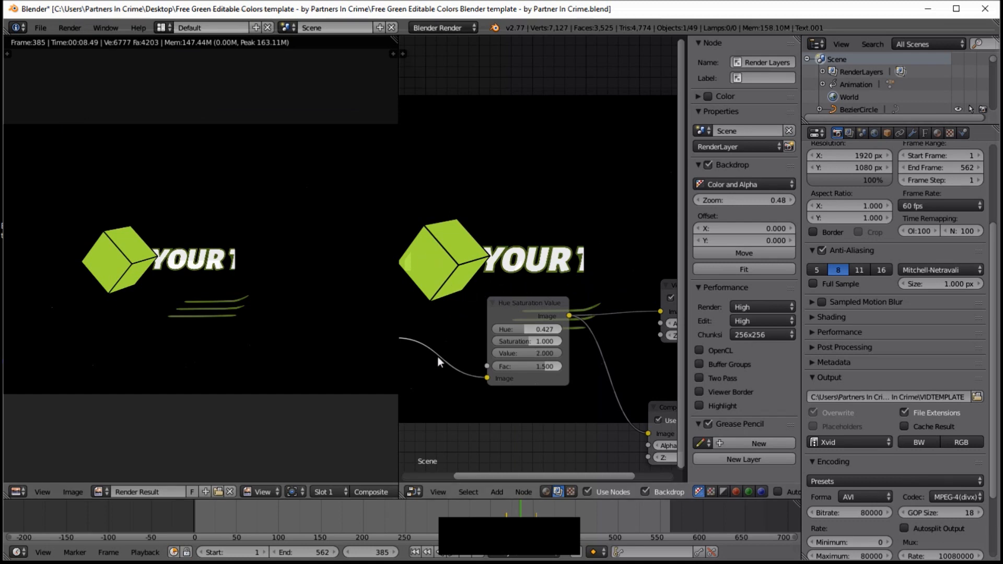
mouse_move(377, 351)
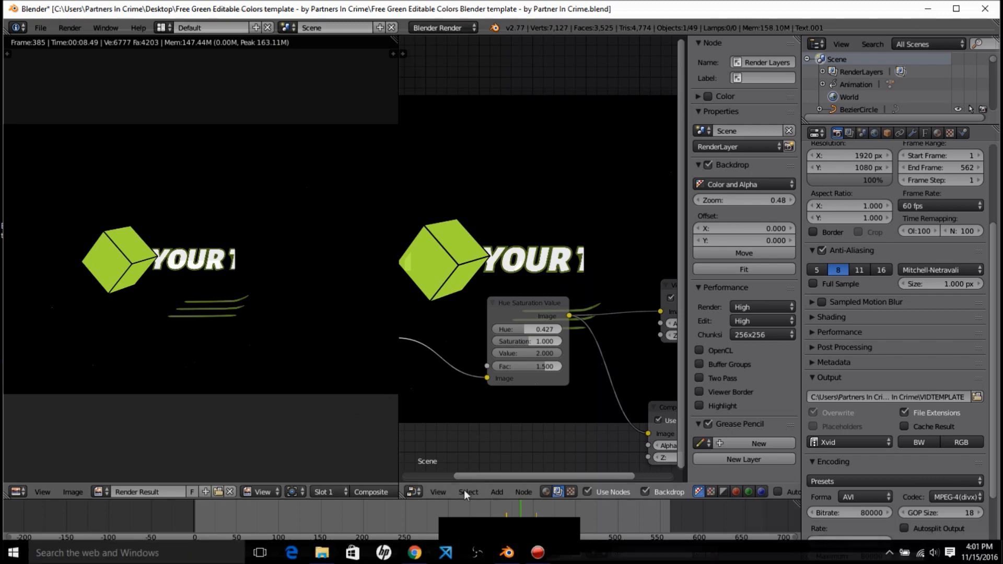
Step: Browse the shop's Blender packs and intros in Chrome, then return to the home page
click(414, 552)
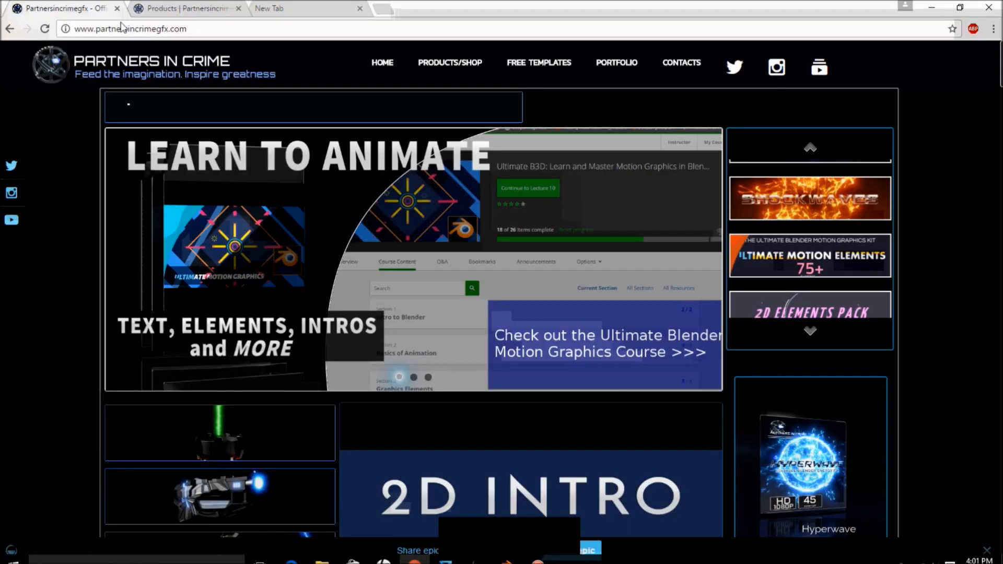
click(809, 331)
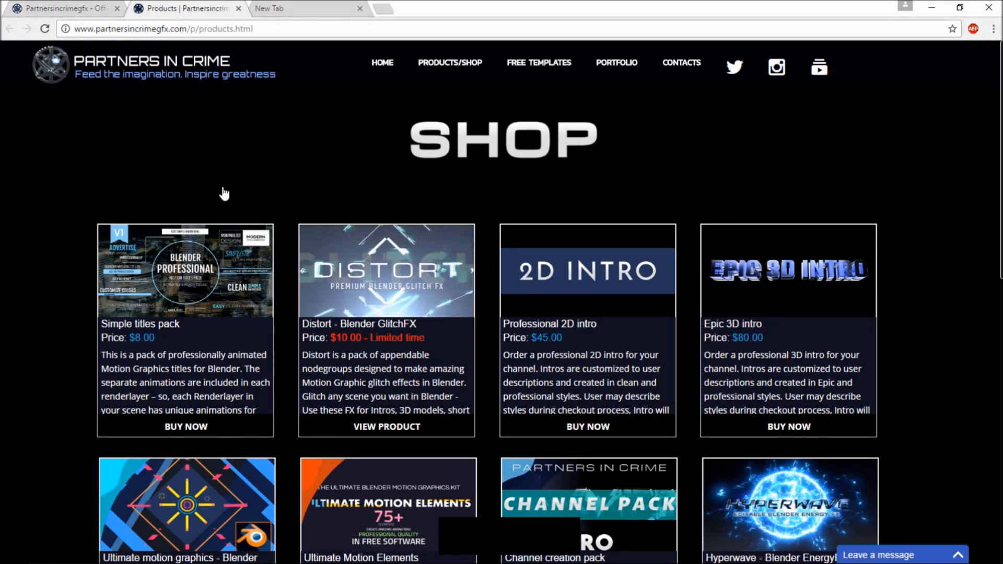
scroll(down, 3)
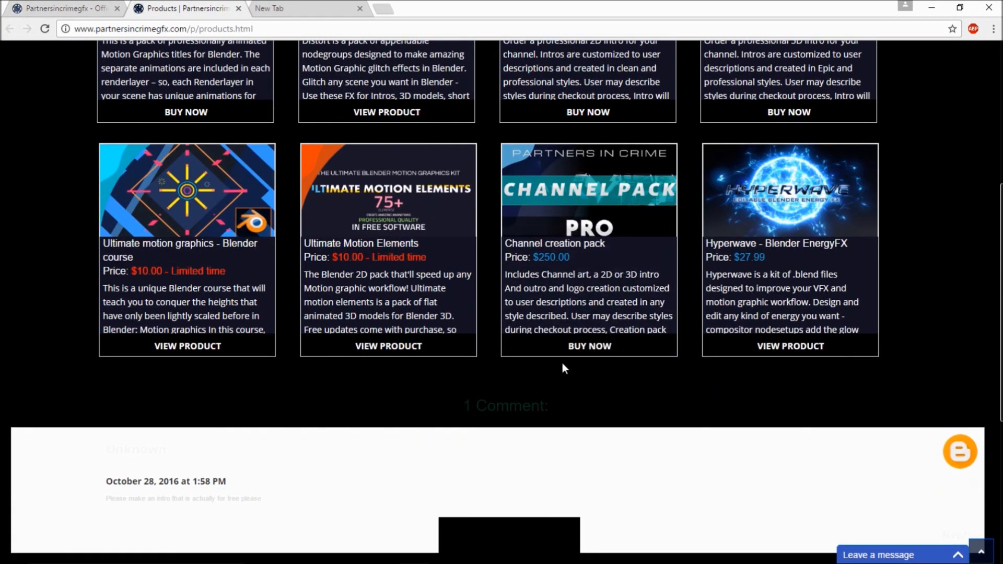
scroll(up, 3)
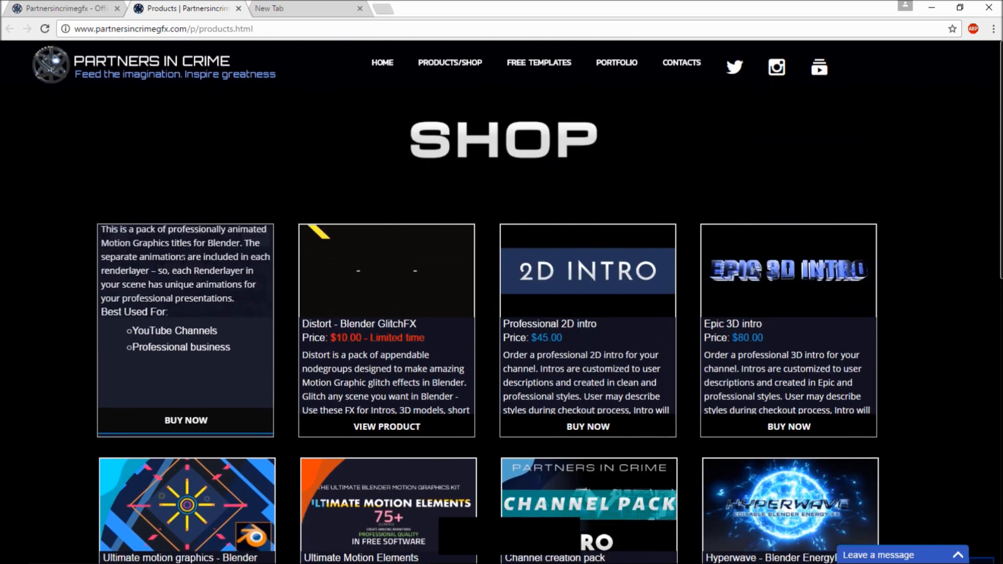
mouse_move(196, 155)
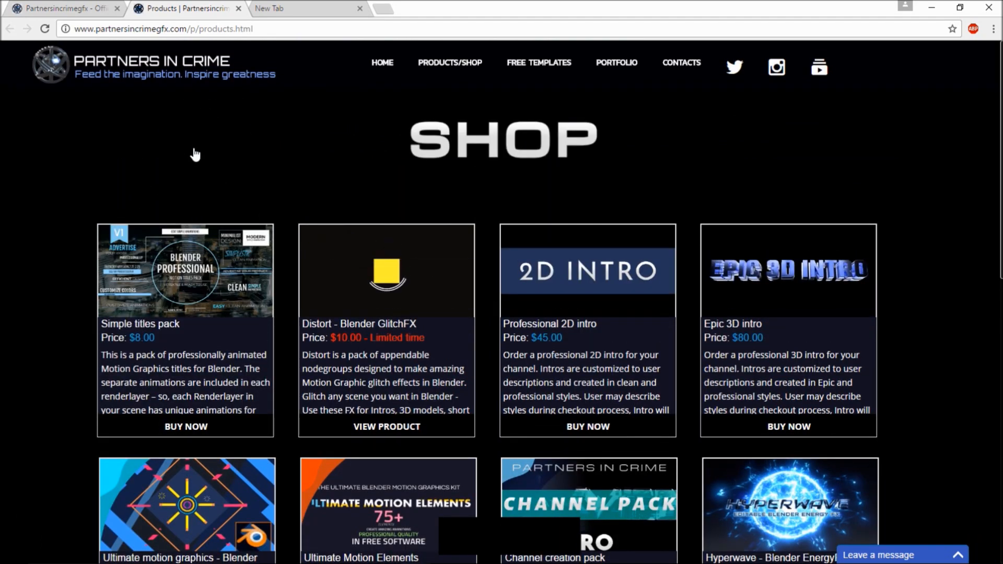
scroll(down, 3)
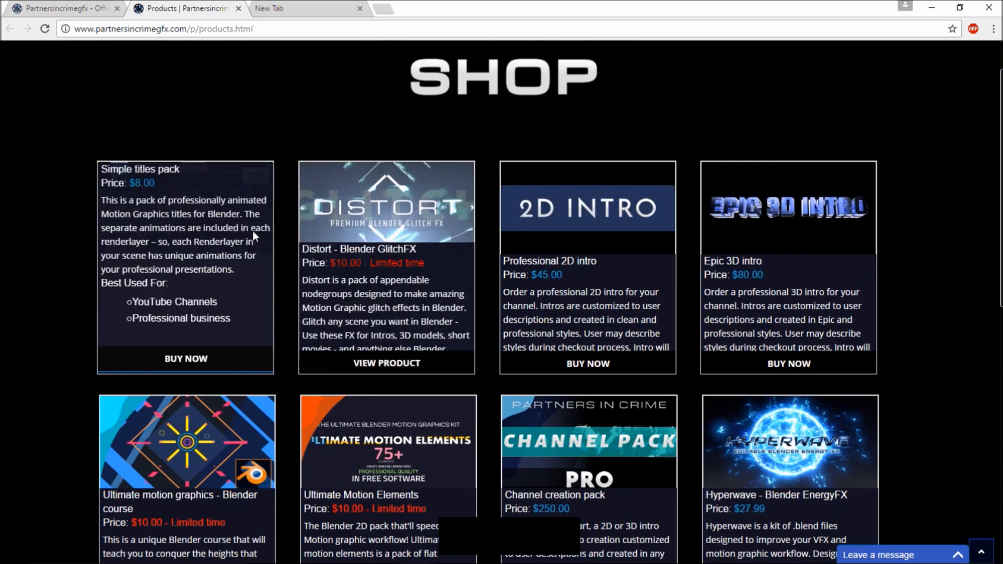
mouse_move(341, 133)
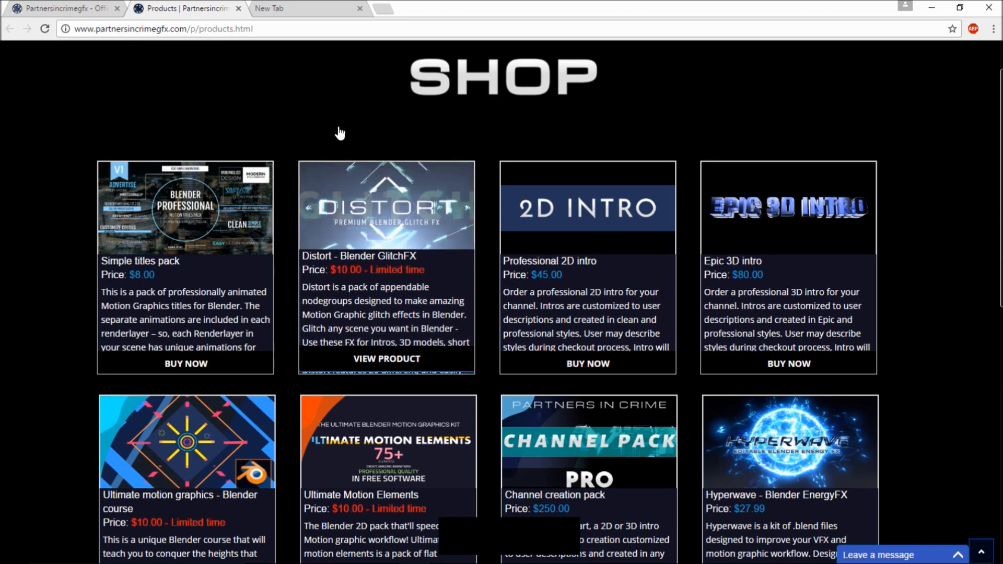
scroll(down, 3)
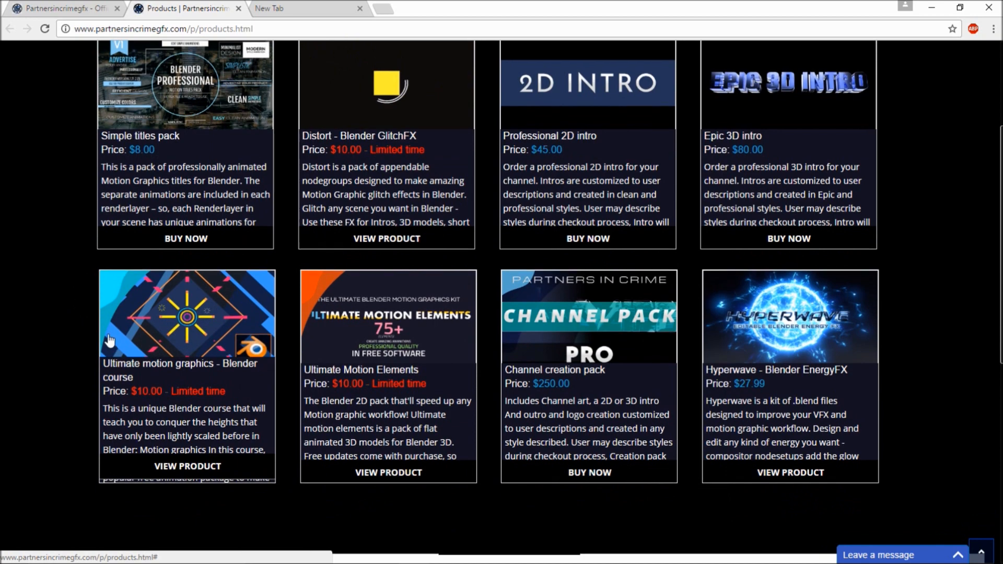
scroll(up, 3)
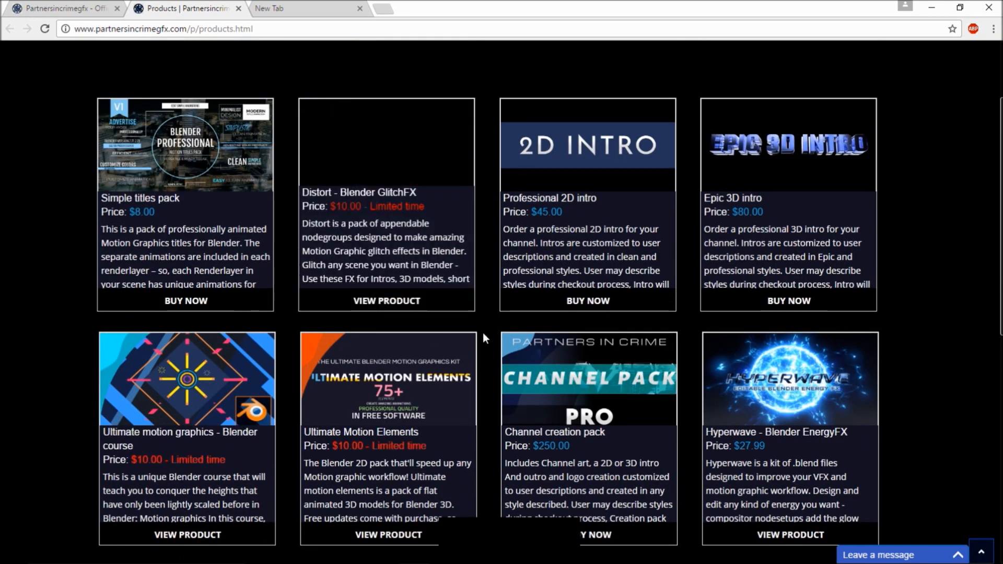
scroll(up, 3)
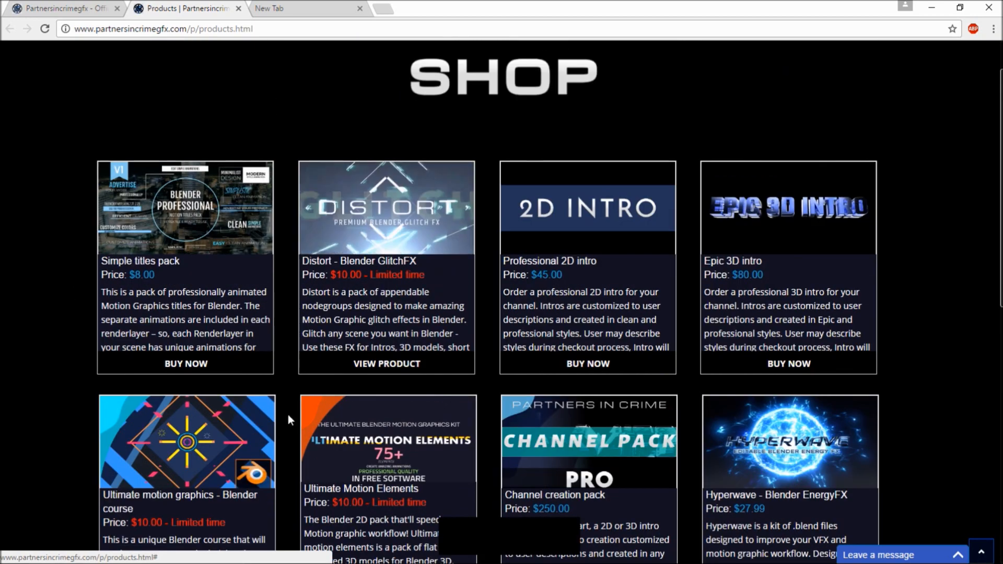
scroll(up, 3)
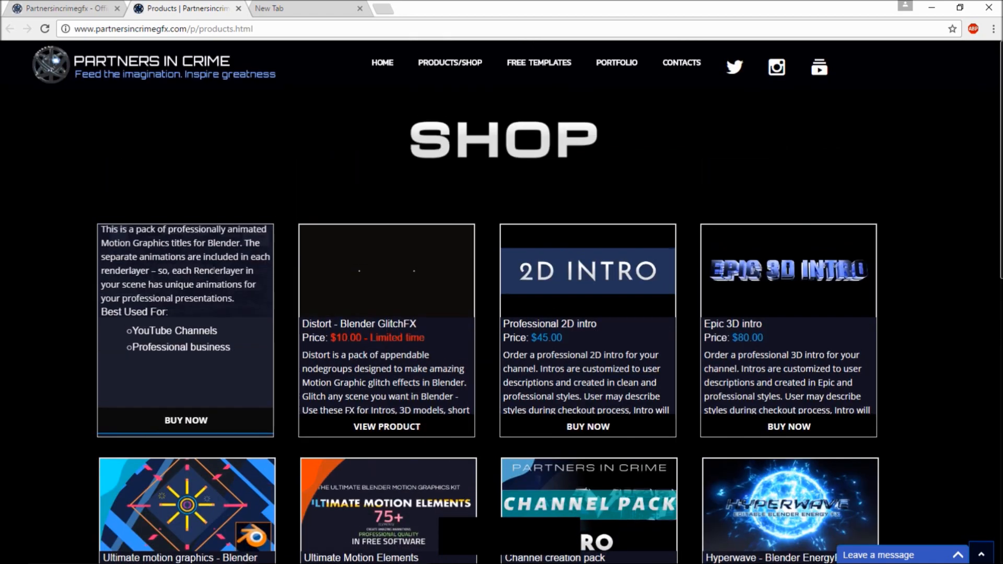
click(50, 65)
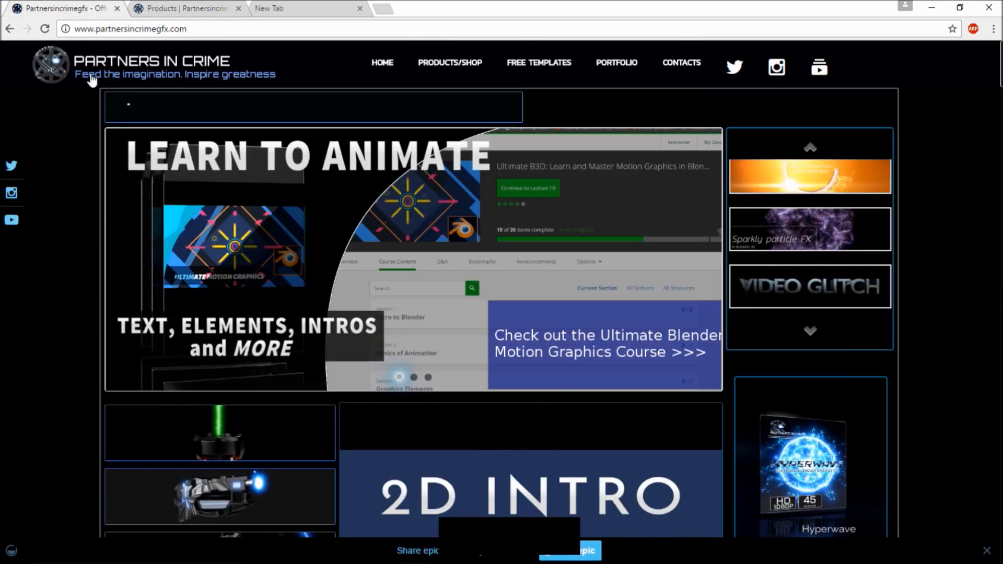
Step: Step through the featured banners: Shockwaves, Ultimate Motion Elements and 2D Elements Pack
click(810, 332)
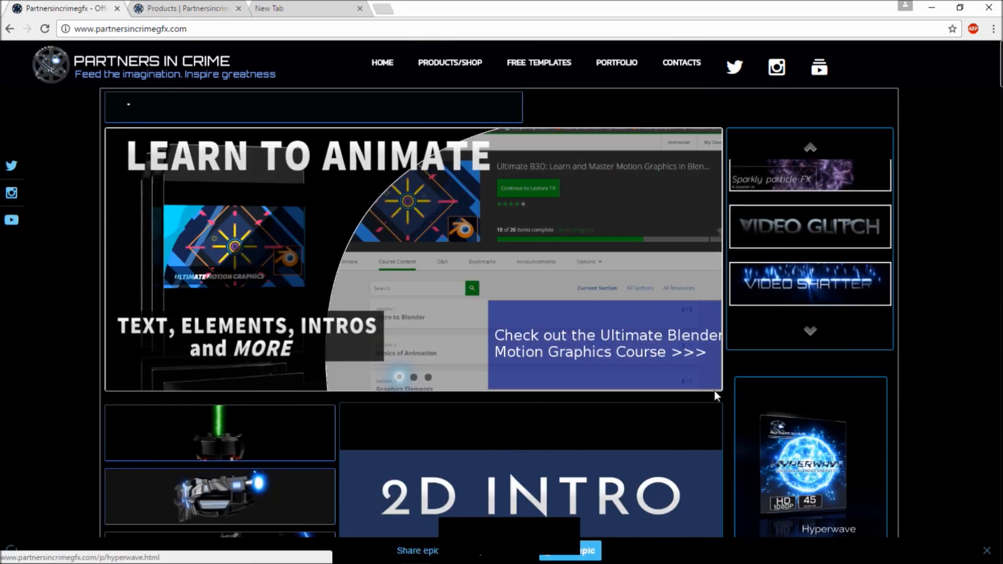
click(810, 147)
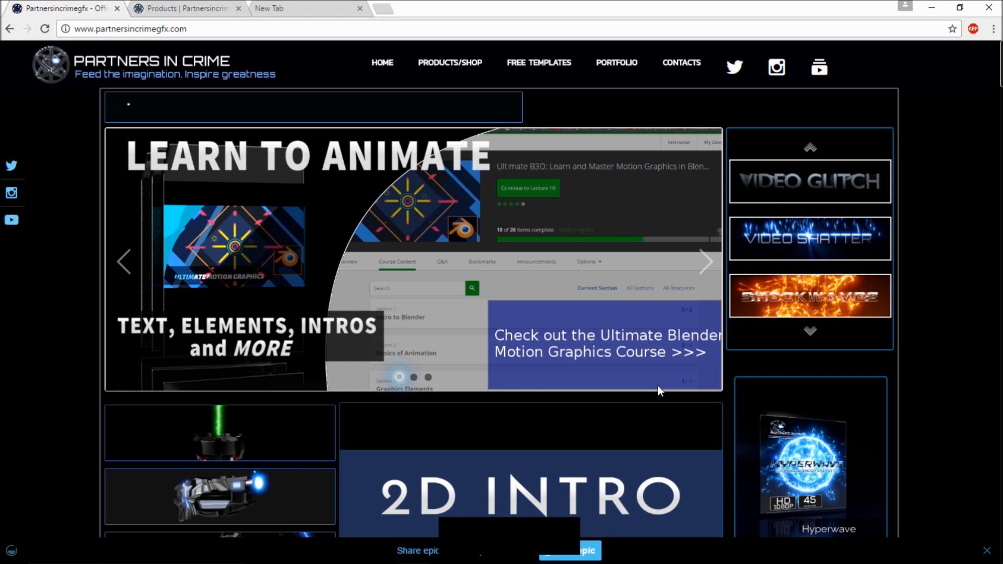
click(810, 147)
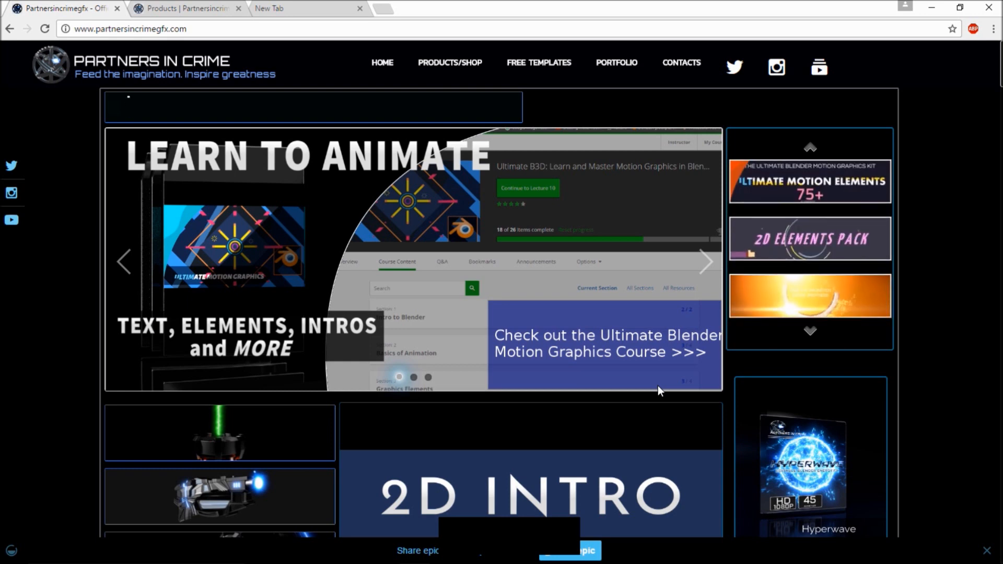
click(809, 147)
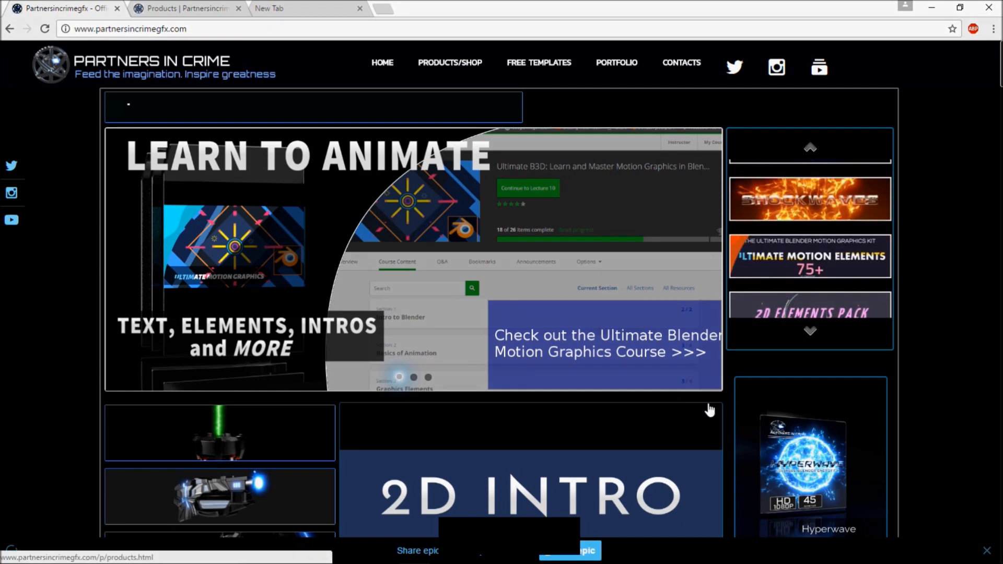